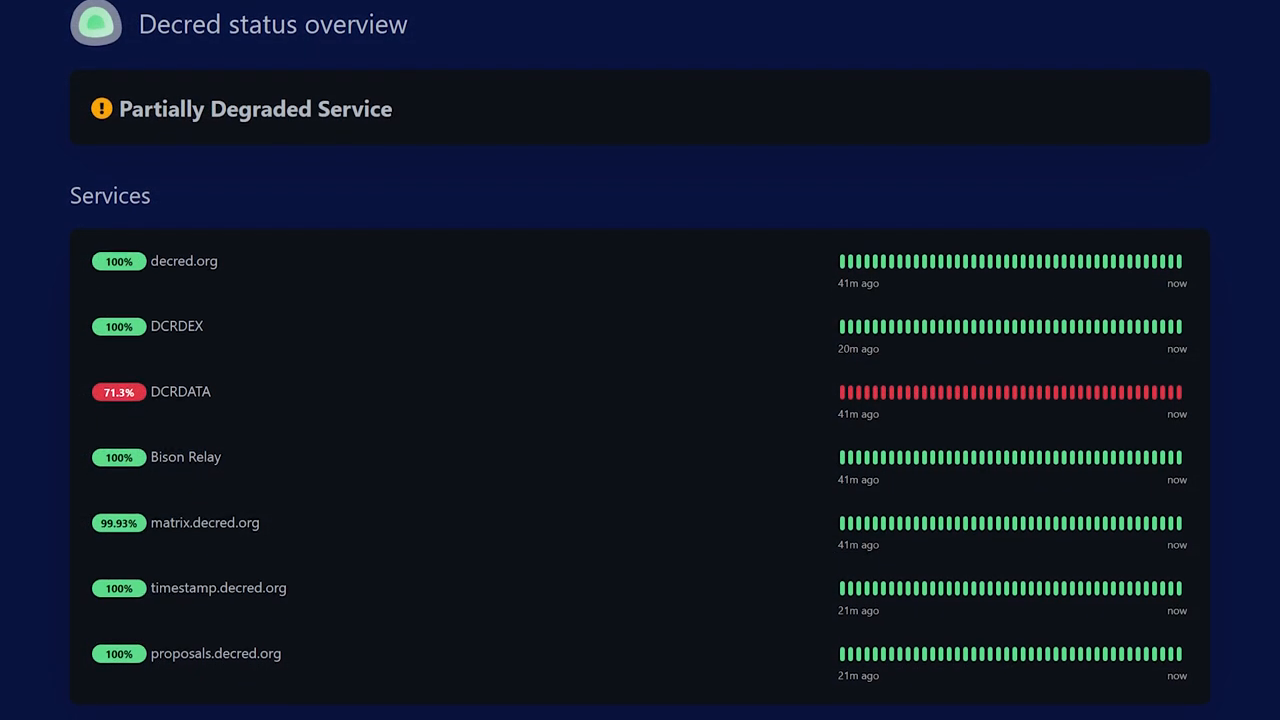
- Browse the Cryptopower wallet overview and briefly show the Send form without sending
{"action": "scroll", "scroll_direction": "down", "scroll_amount": 3}
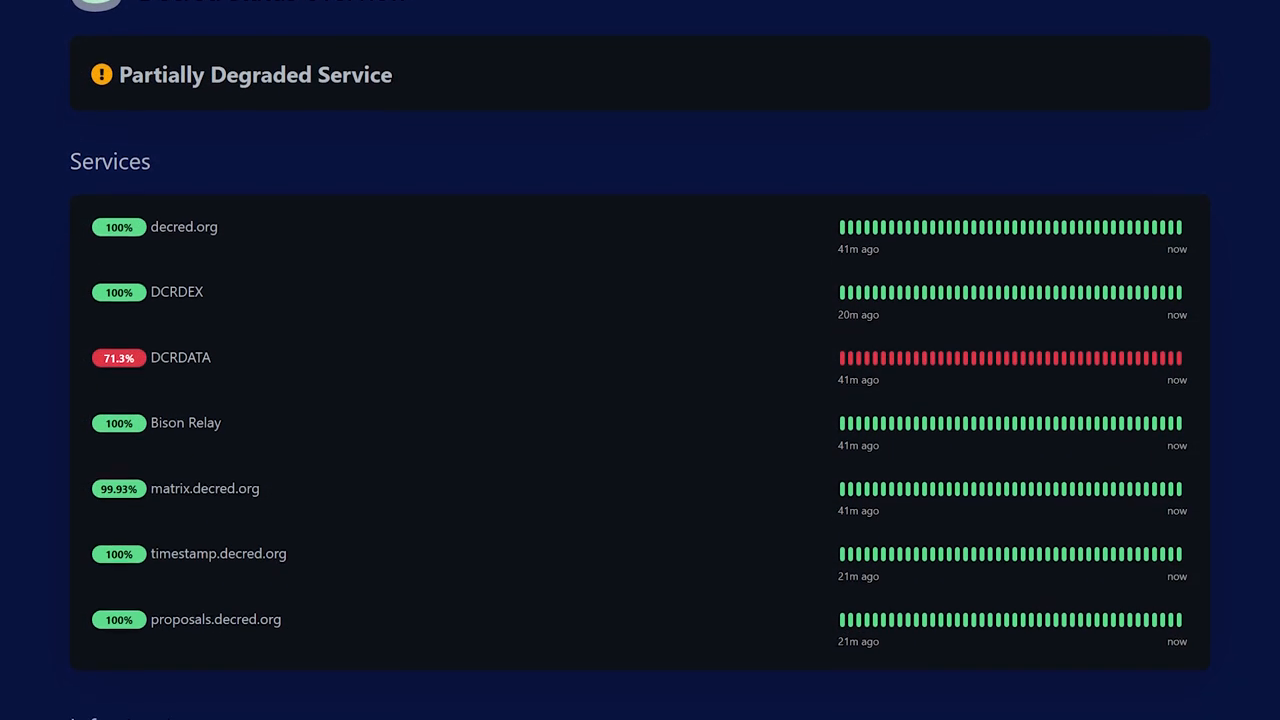
{"action": "scroll", "scroll_direction": "down", "scroll_amount": 3}
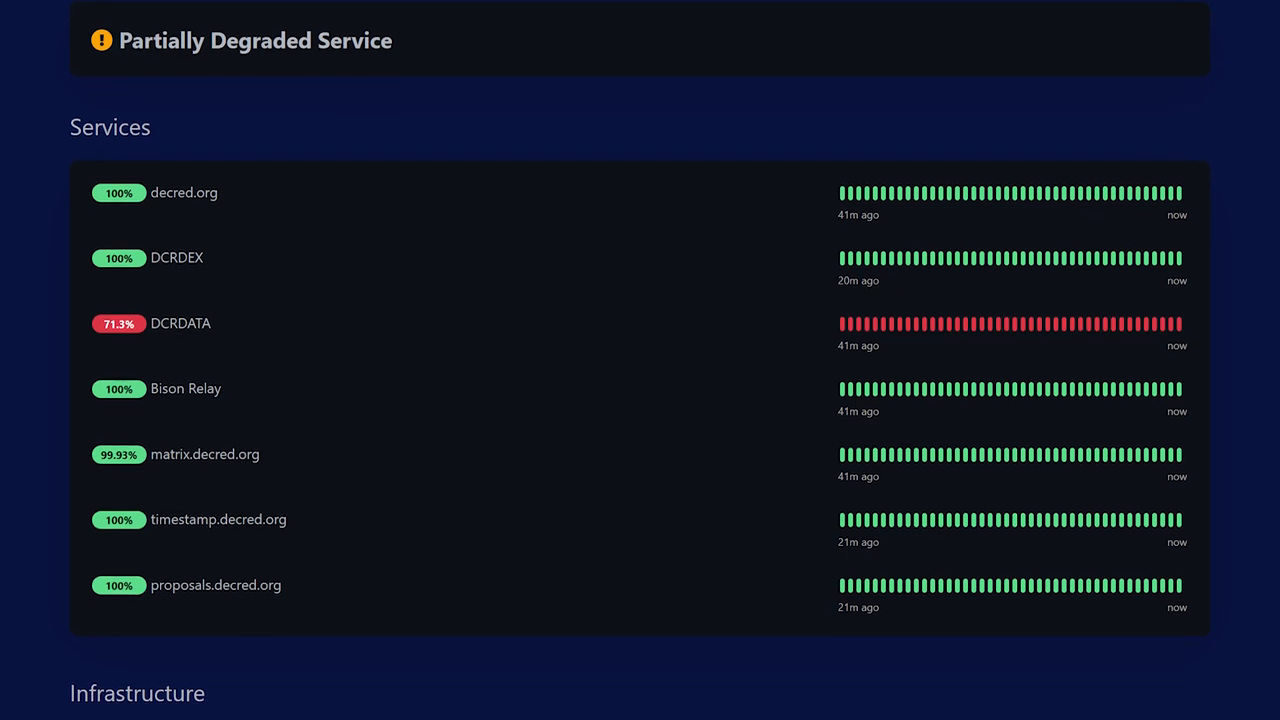
{"action": "scroll", "scroll_direction": "down", "scroll_amount": 3}
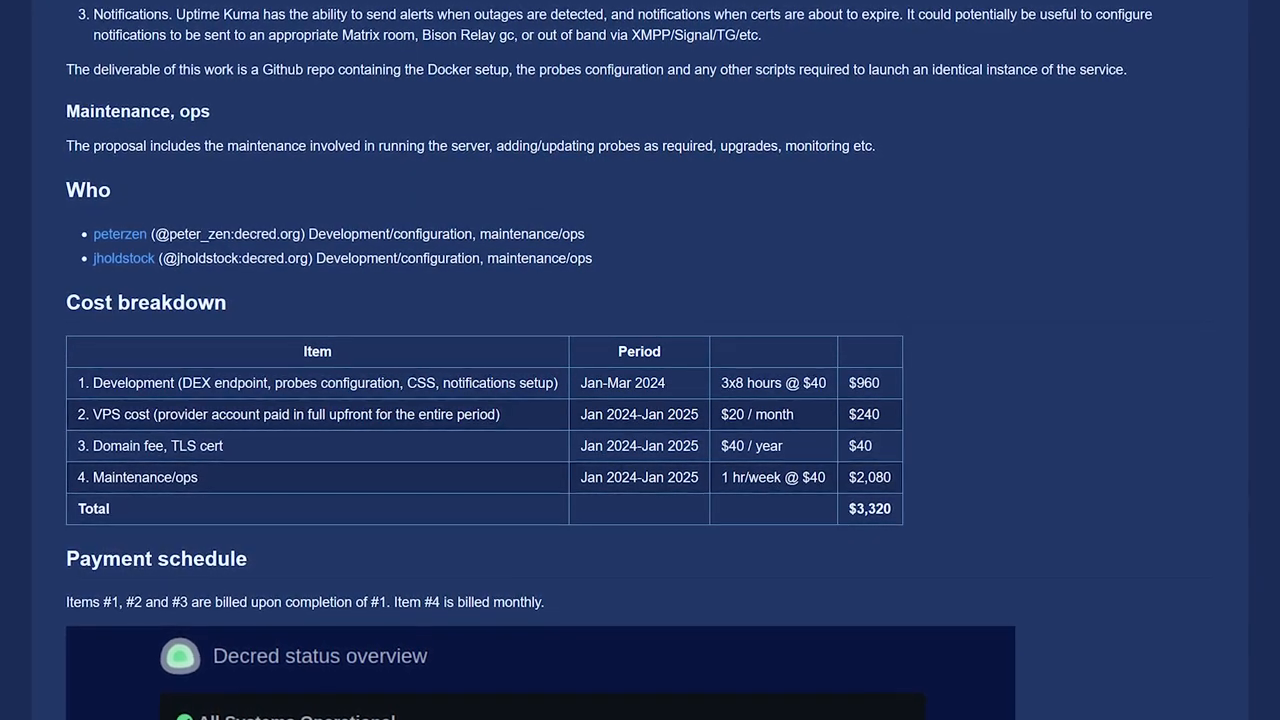
{"action": "scroll", "scroll_direction": "up", "scroll_amount": 3}
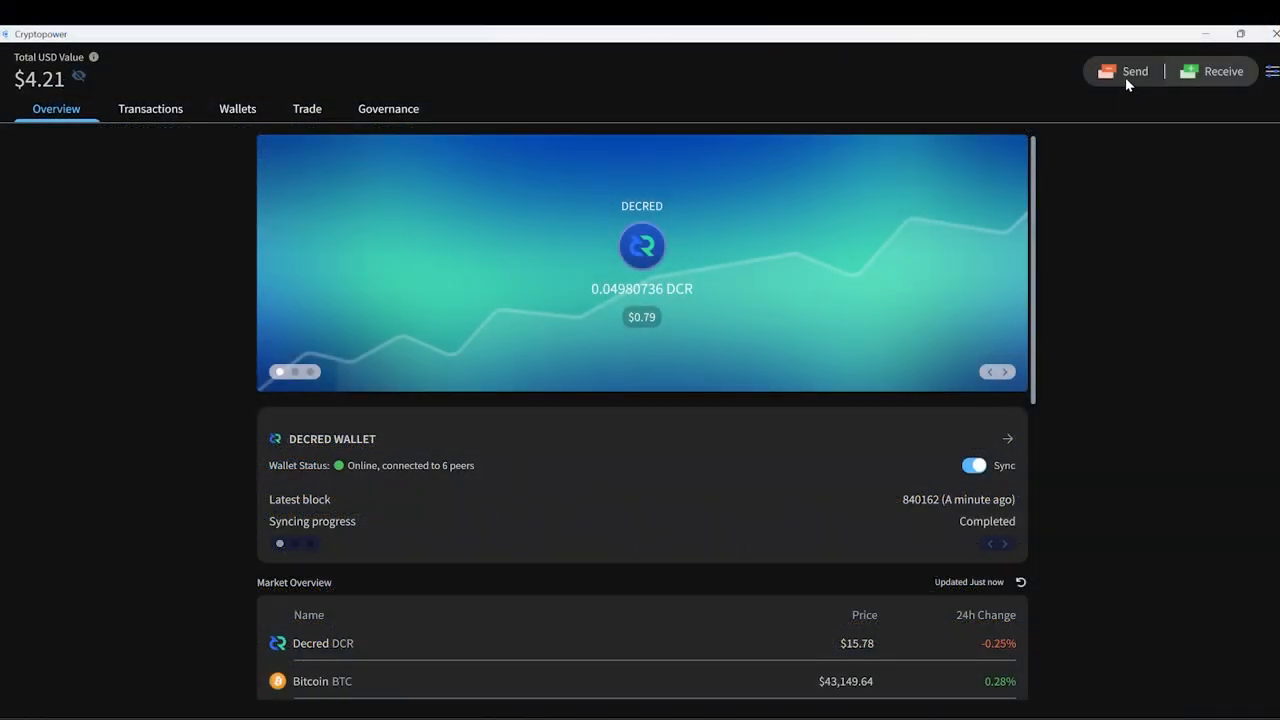
{"action": "left_click", "coordinate": [1124, 72]}
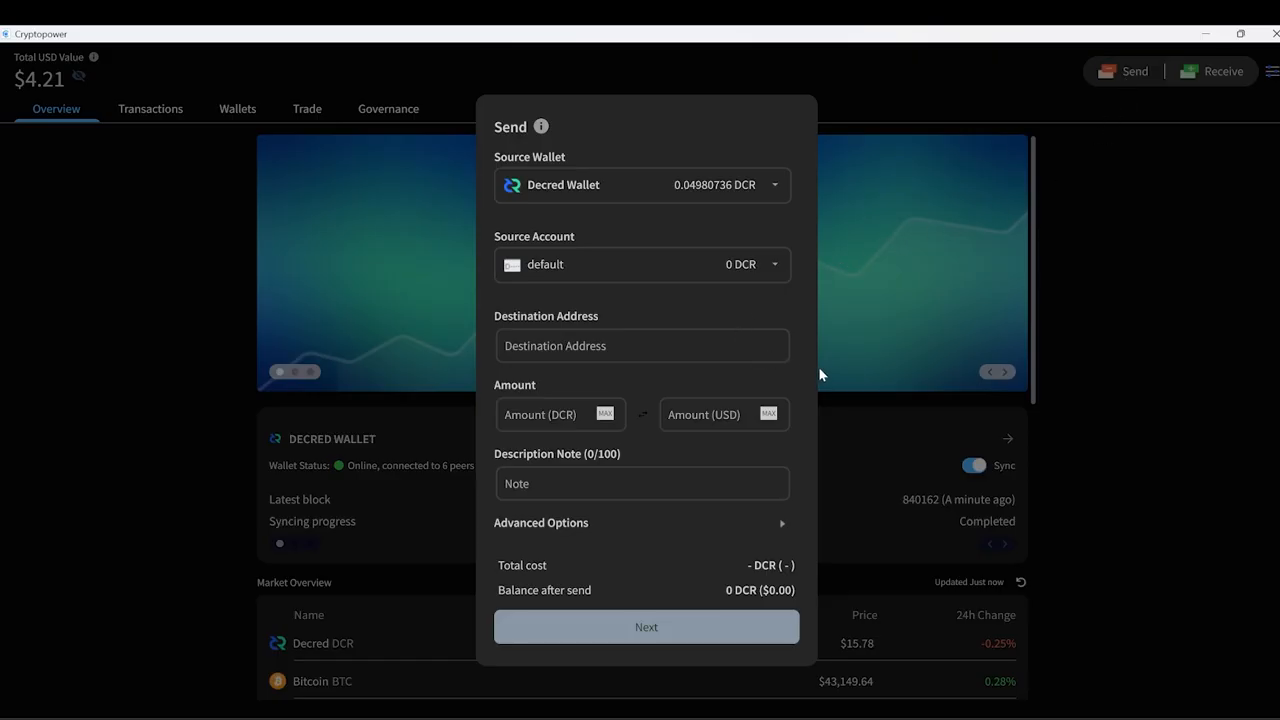
{"action": "left_click", "coordinate": [1208, 72]}
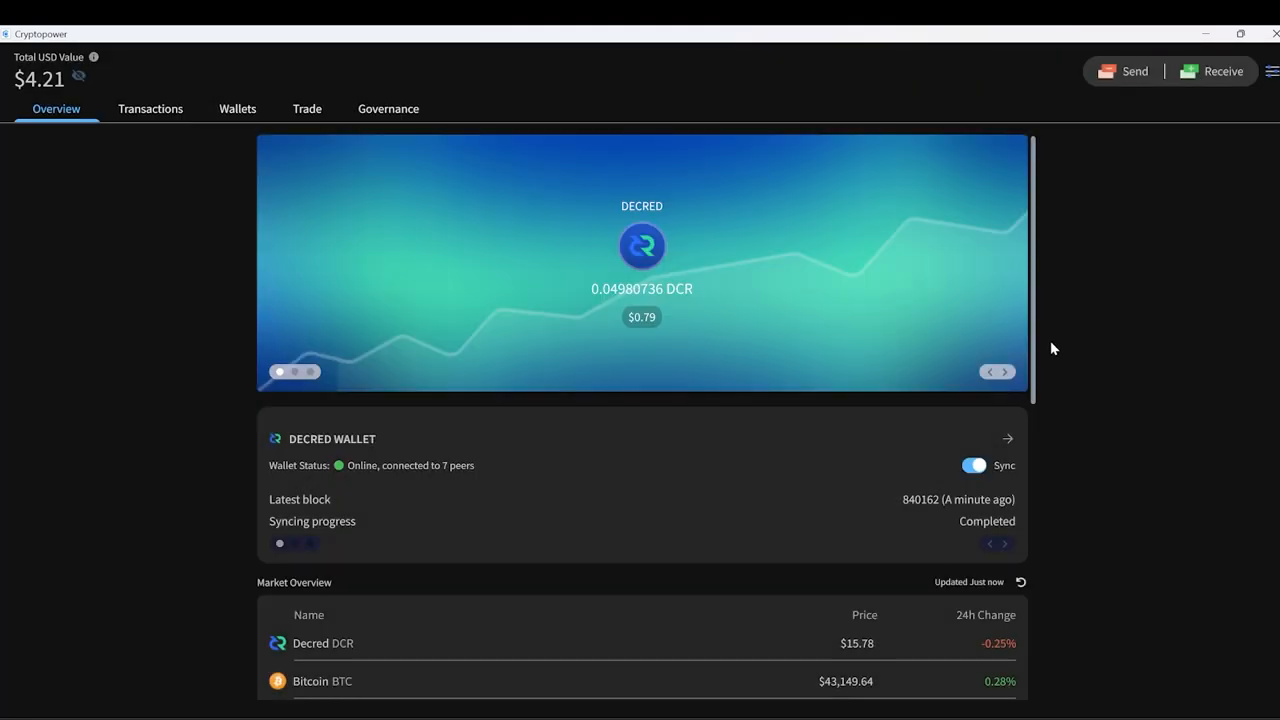
- View the governance proposals list in Cryptopower, toggling wallet balances hidden and visible
{"action": "left_click", "coordinate": [388, 108]}
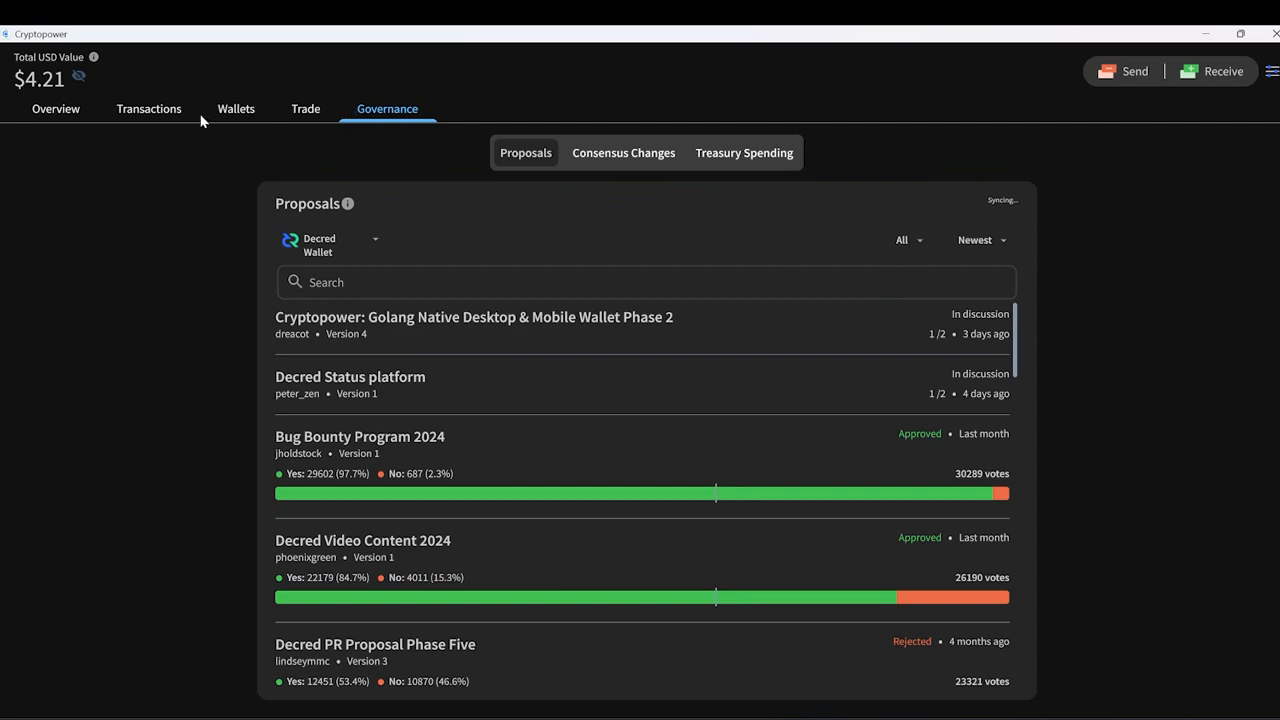
{"action": "left_click", "coordinate": [56, 108]}
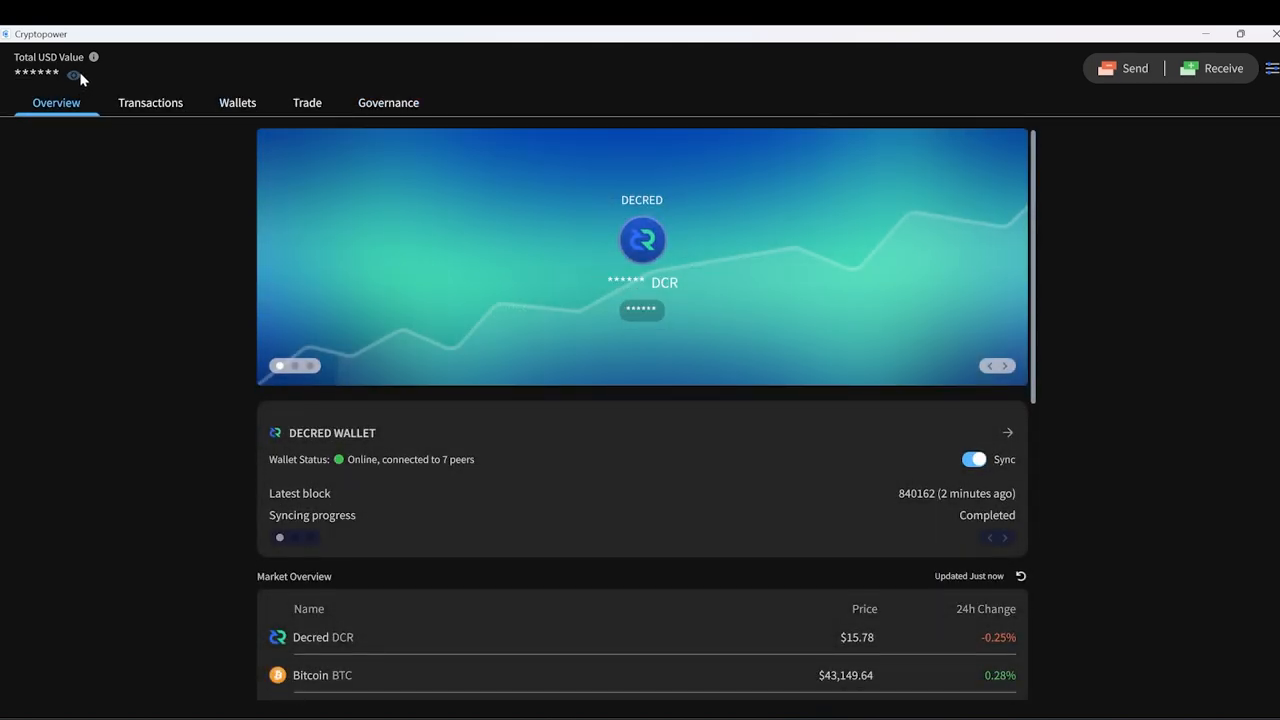
{"action": "left_click", "coordinate": [74, 76]}
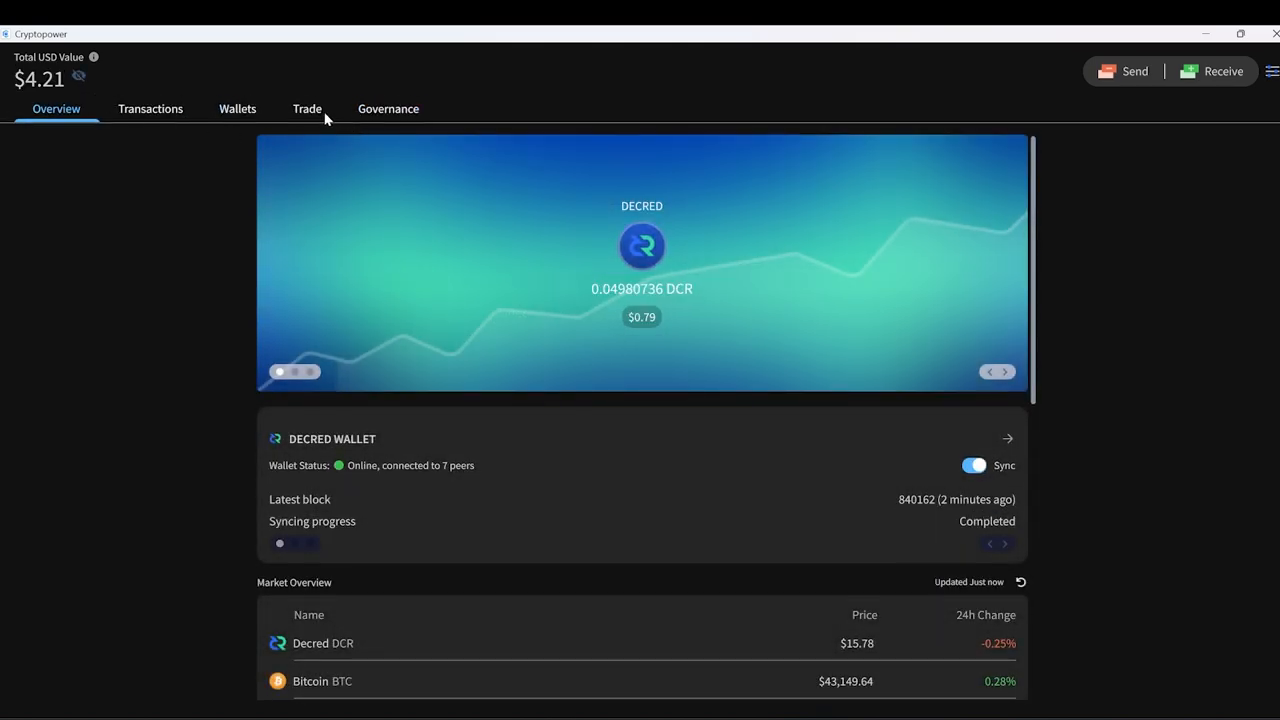
{"action": "scroll", "scroll_direction": "down", "scroll_amount": 3}
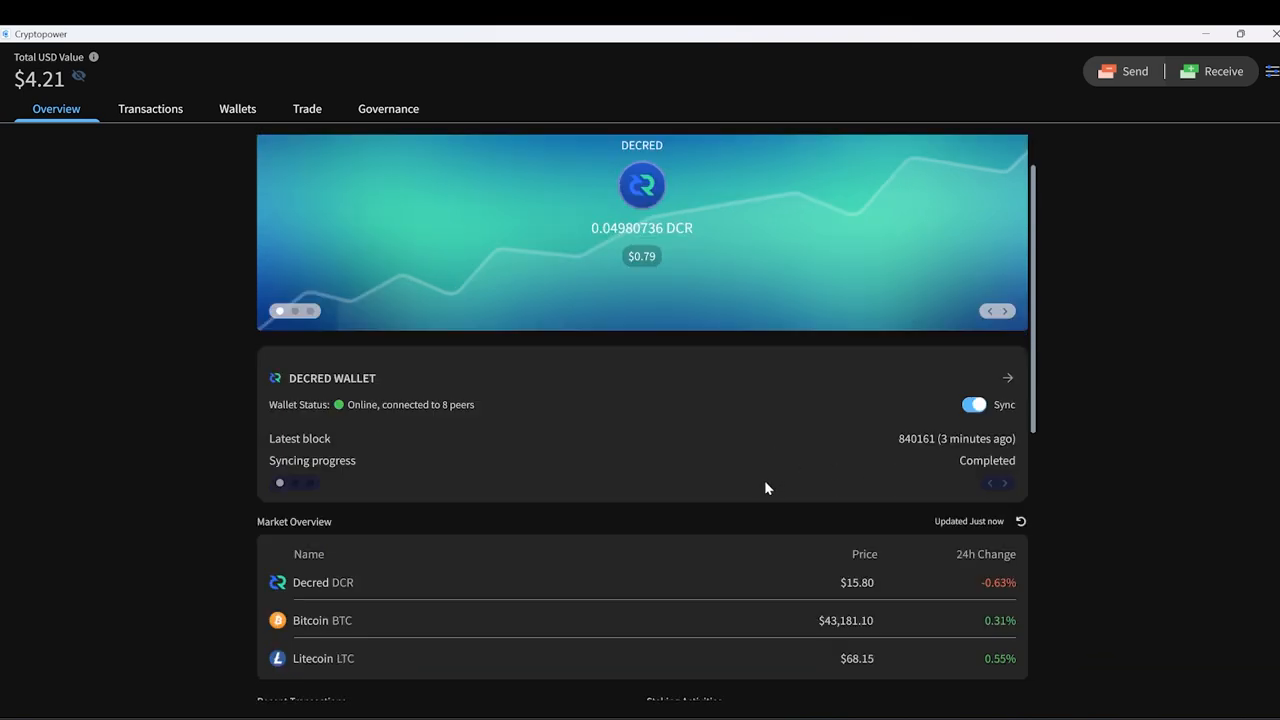
{"action": "scroll", "scroll_direction": "down", "scroll_amount": 3}
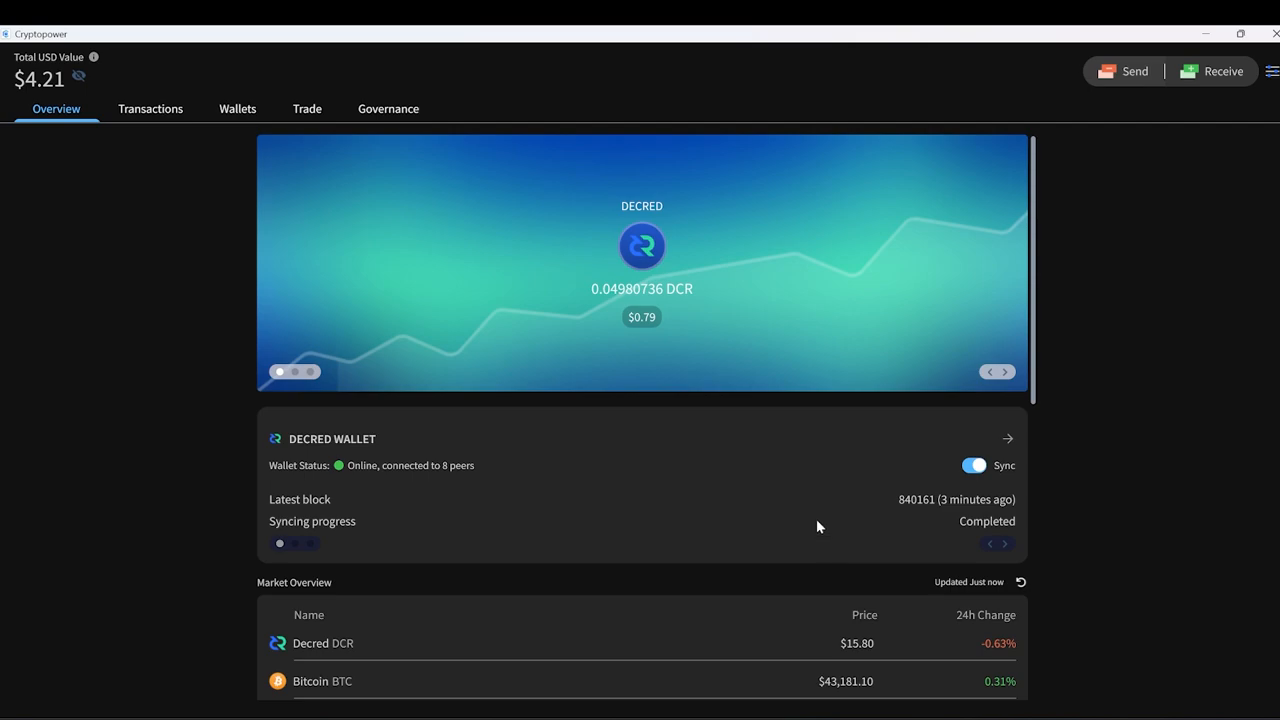
- Tour the Trade section's Decred DEX introduction and the Decred wallet's transaction history
{"action": "left_click", "coordinate": [308, 108]}
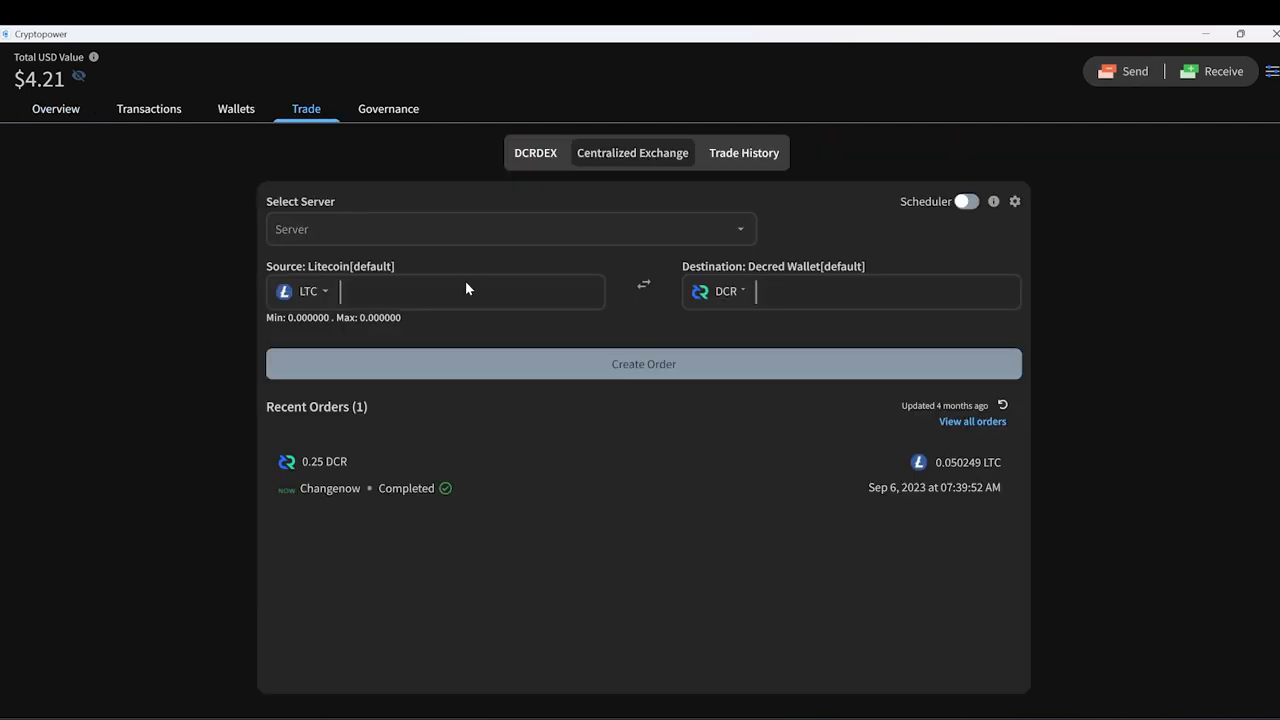
{"action": "left_click", "coordinate": [508, 228]}
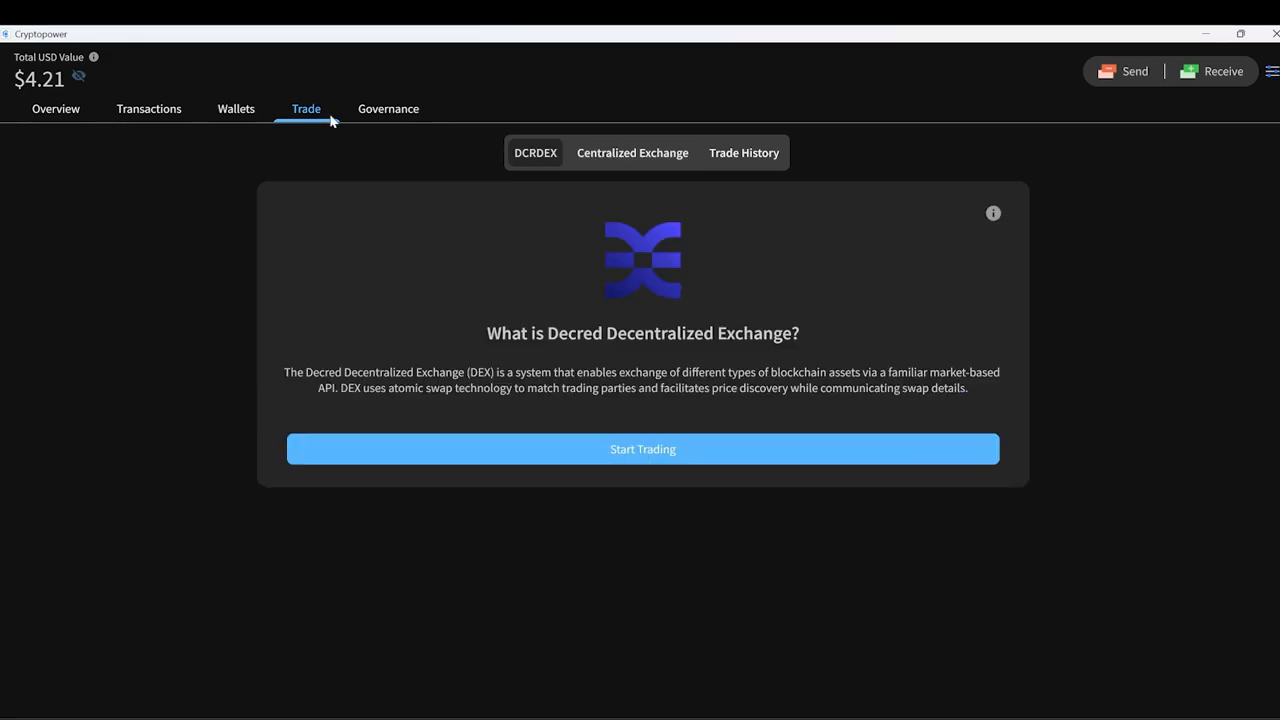
{"action": "left_click", "coordinate": [56, 108]}
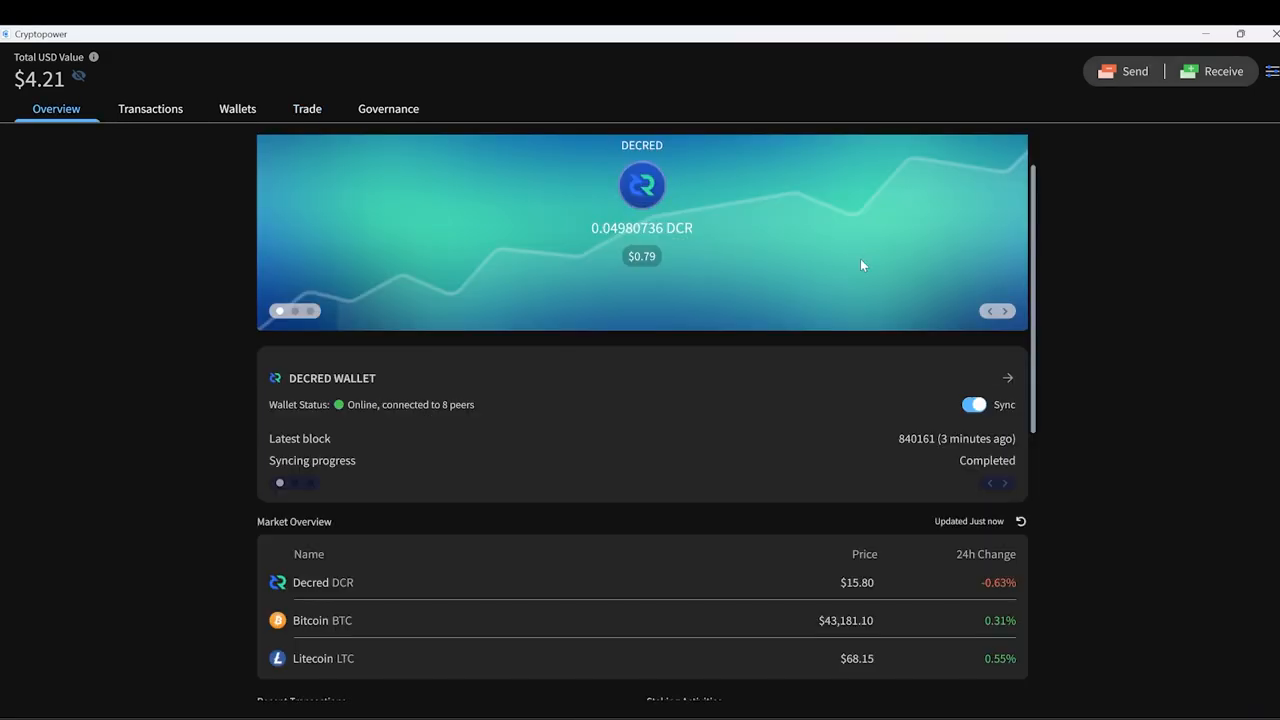
{"action": "left_click", "coordinate": [1004, 312]}
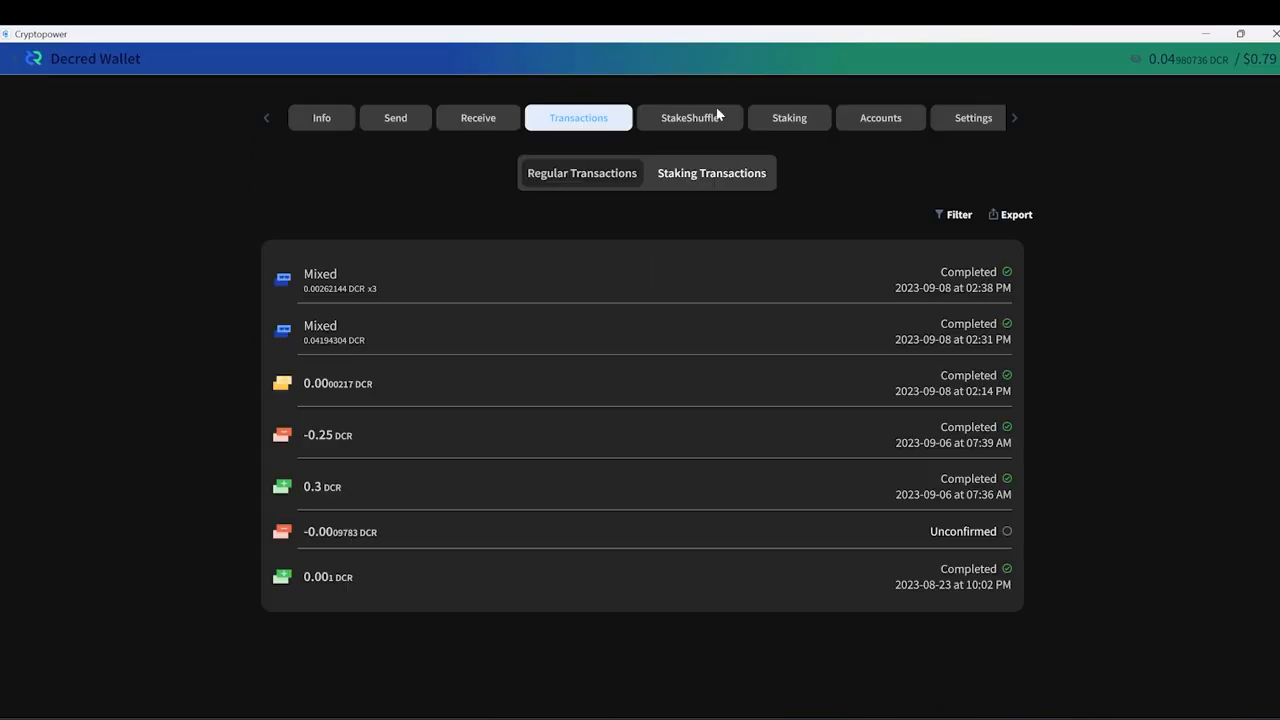
- Back on the Website Refresh 2024 proposal, open the dcrweb.jholdstock.uk refreshed-site preview
{"action": "left_click", "coordinate": [788, 116]}
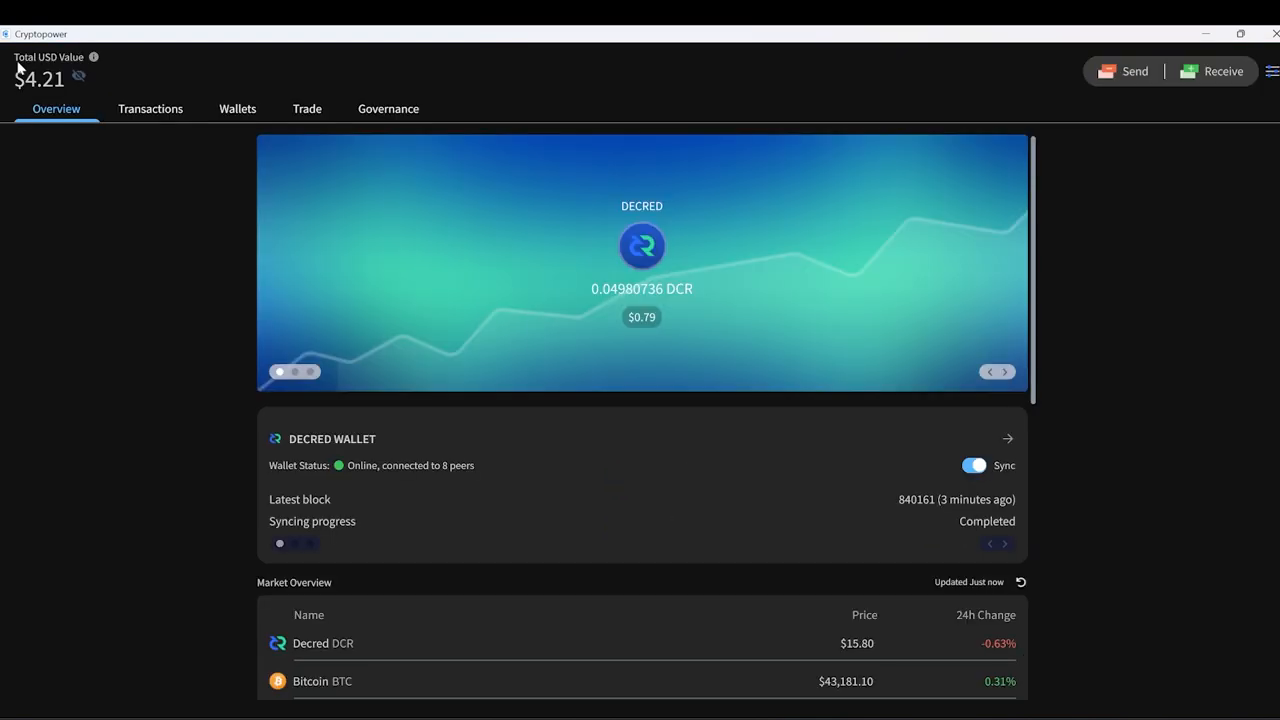
{"action": "mouse_move", "coordinate": [920, 440]}
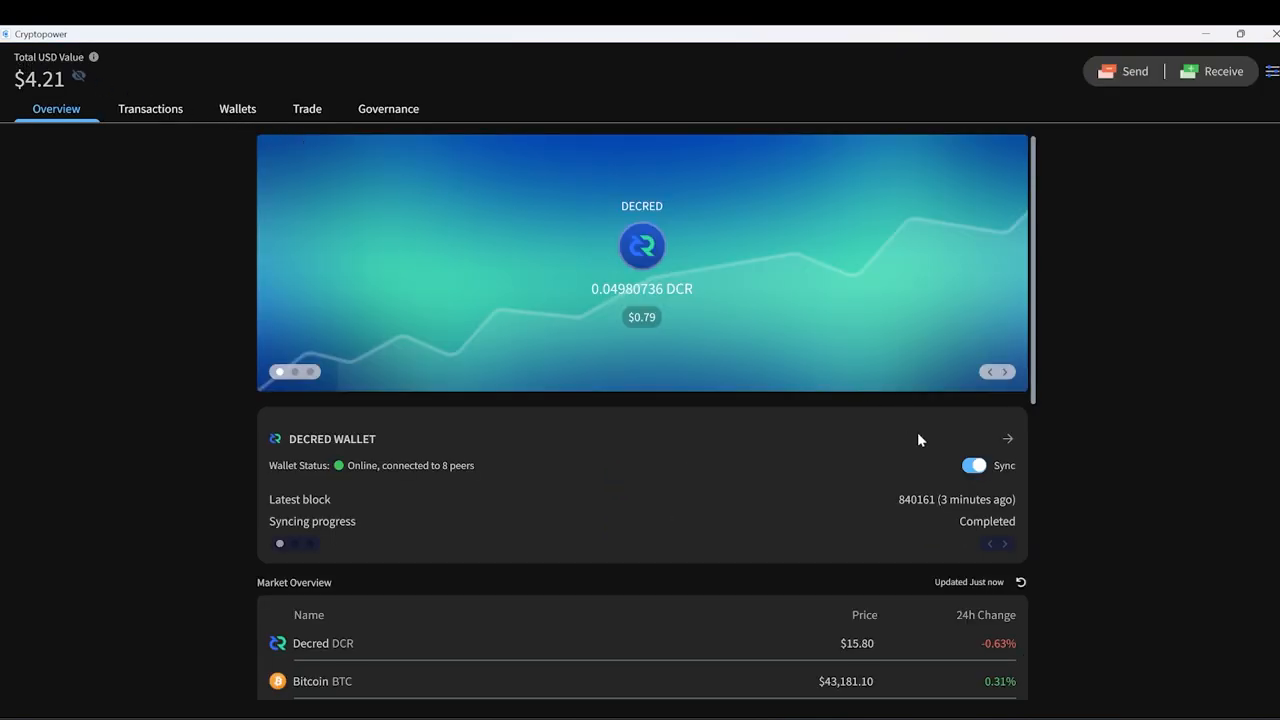
{"action": "mouse_move", "coordinate": [812, 464]}
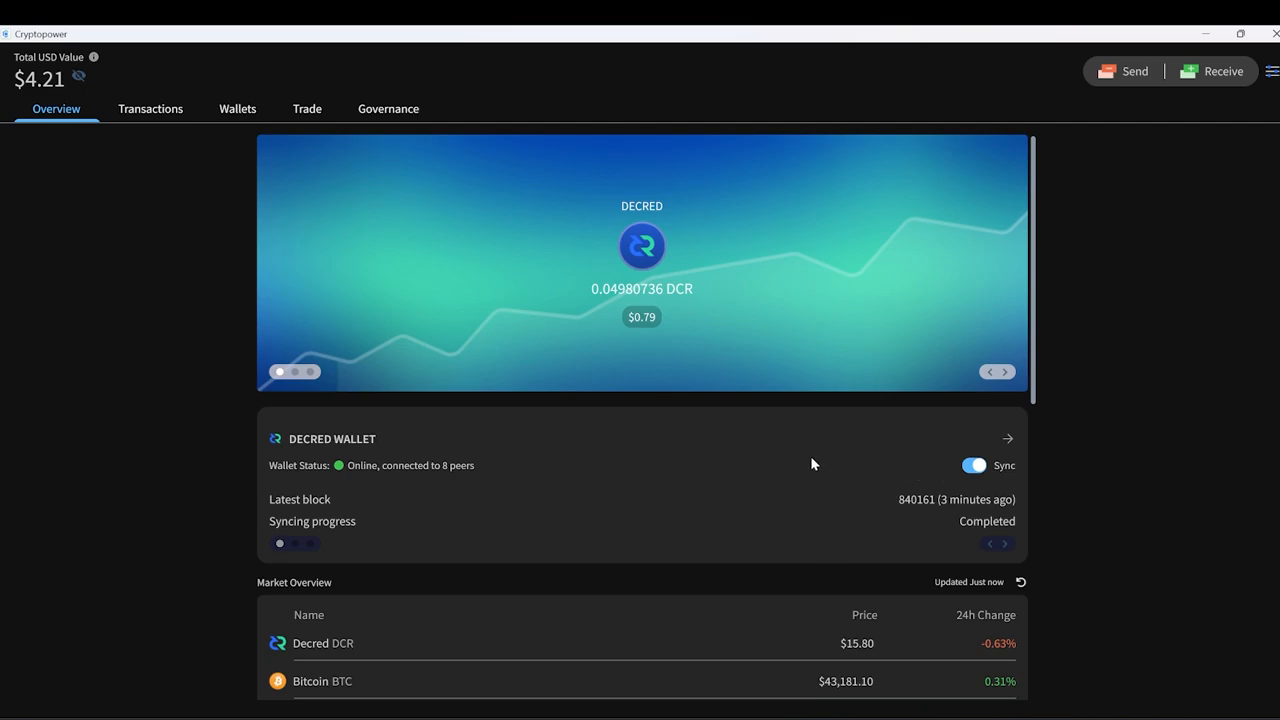
{"action": "left_click", "coordinate": [1006, 438]}
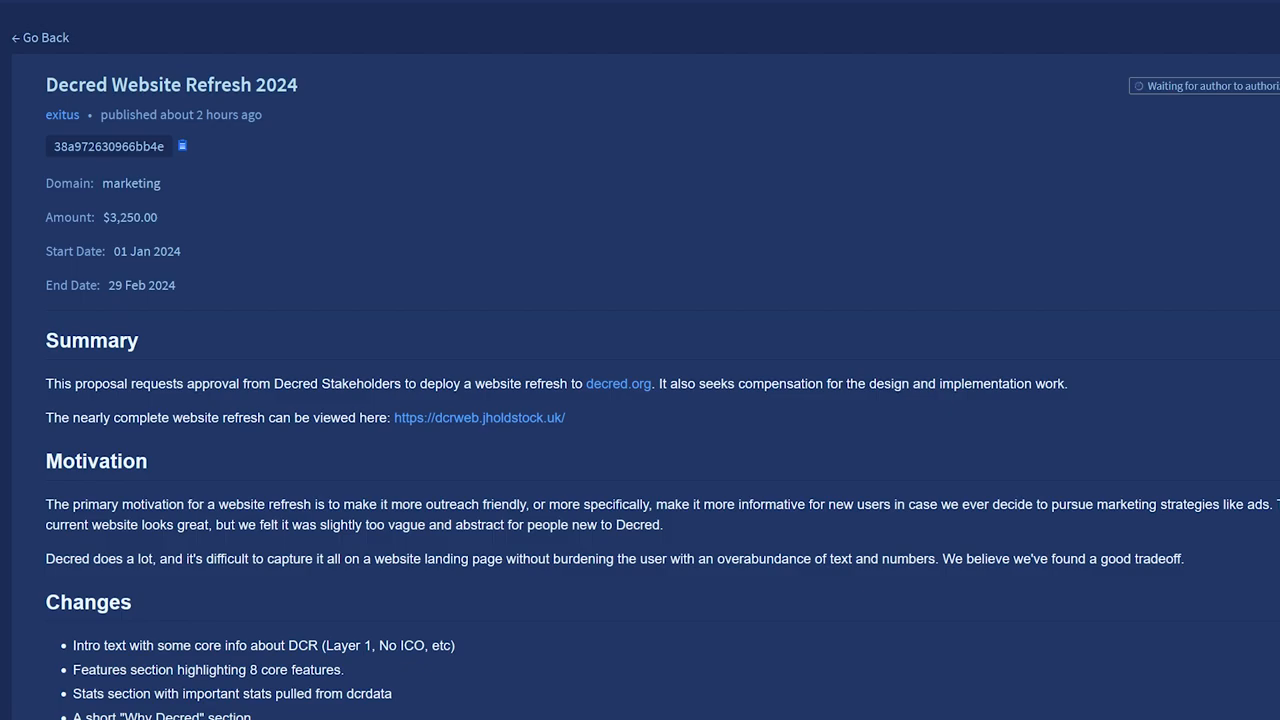
{"action": "left_click", "coordinate": [480, 418]}
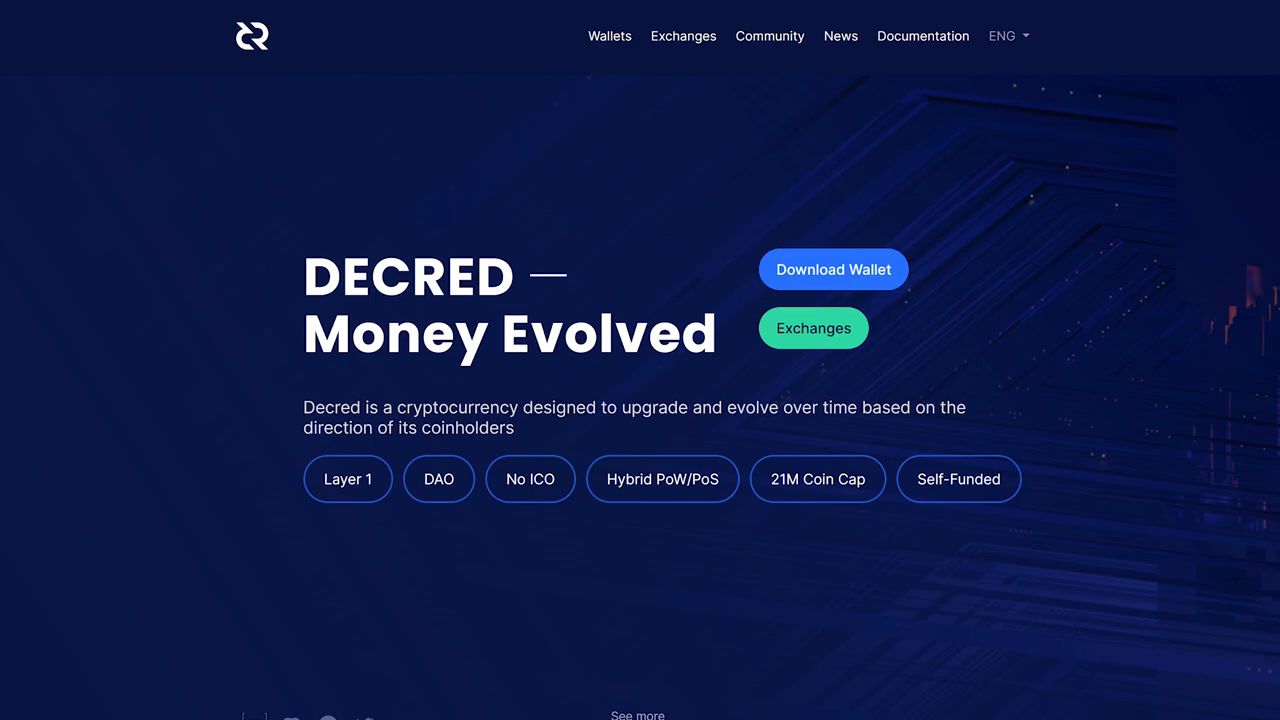
{"action": "scroll", "scroll_direction": "down", "scroll_amount": 3}
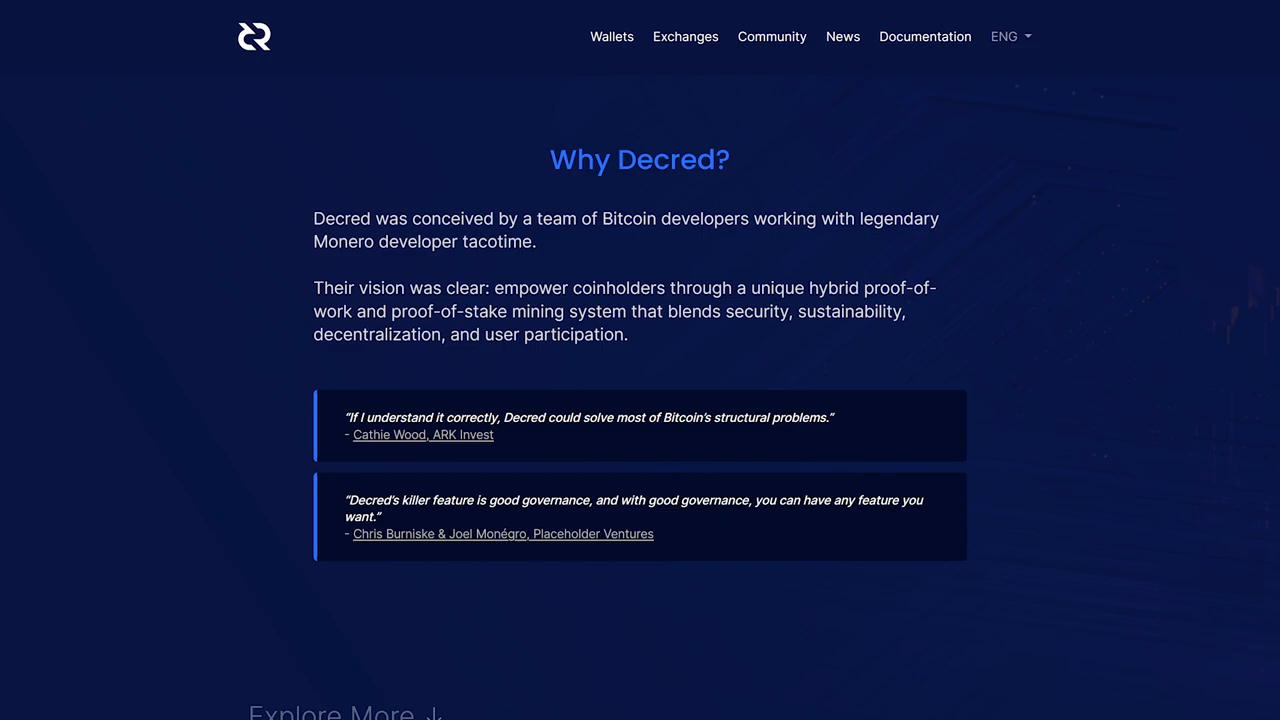
{"action": "scroll", "scroll_direction": "down", "scroll_amount": 3}
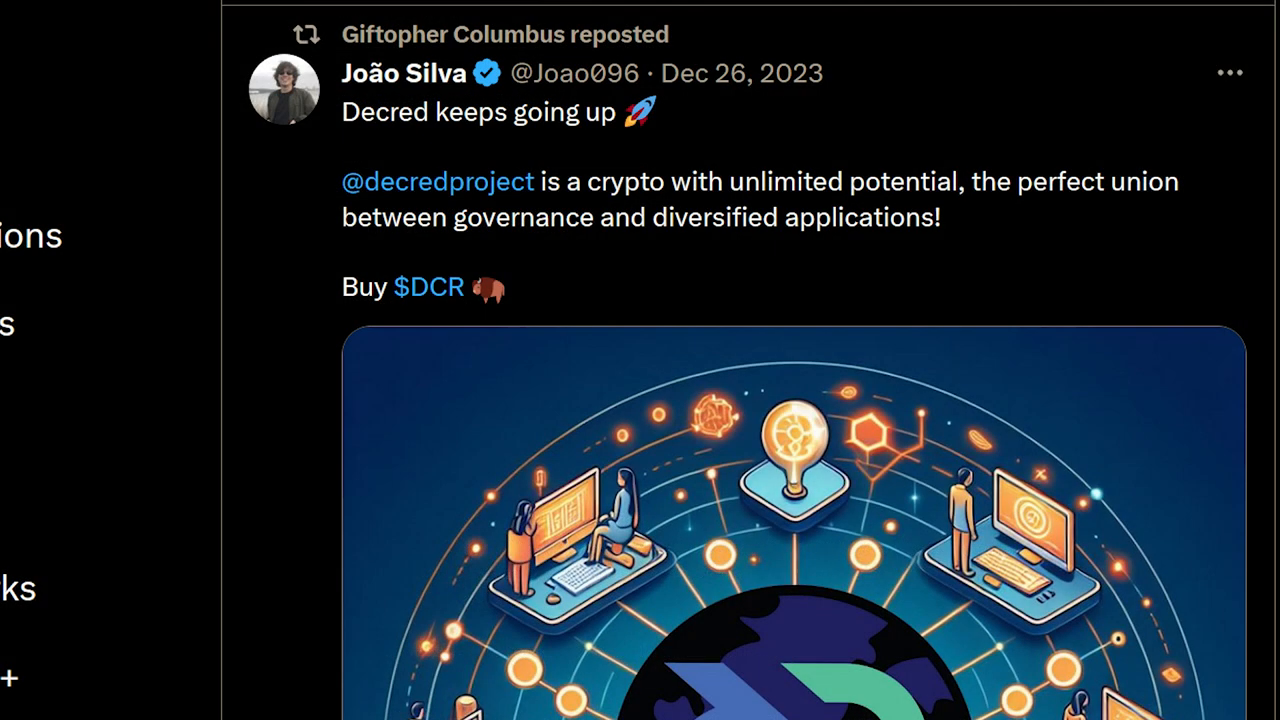
{"action": "scroll", "scroll_direction": "down", "scroll_amount": 3}
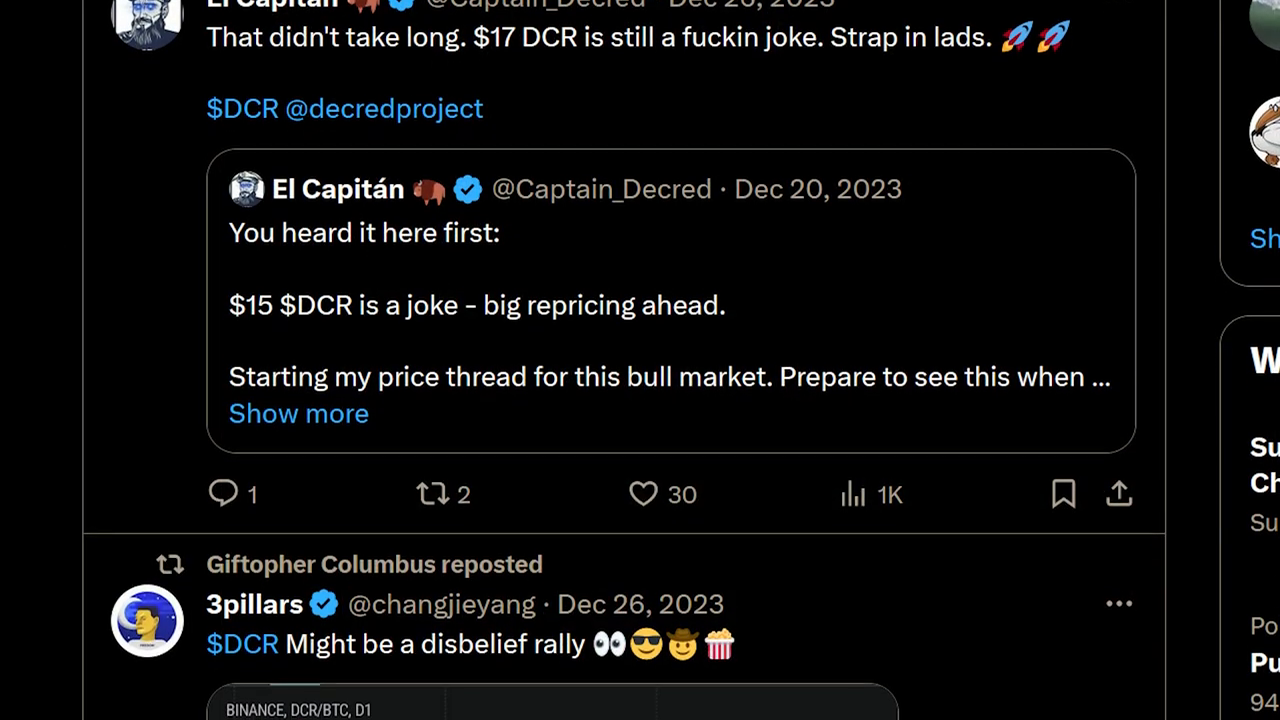
{"action": "scroll", "scroll_direction": "down", "scroll_amount": 3}
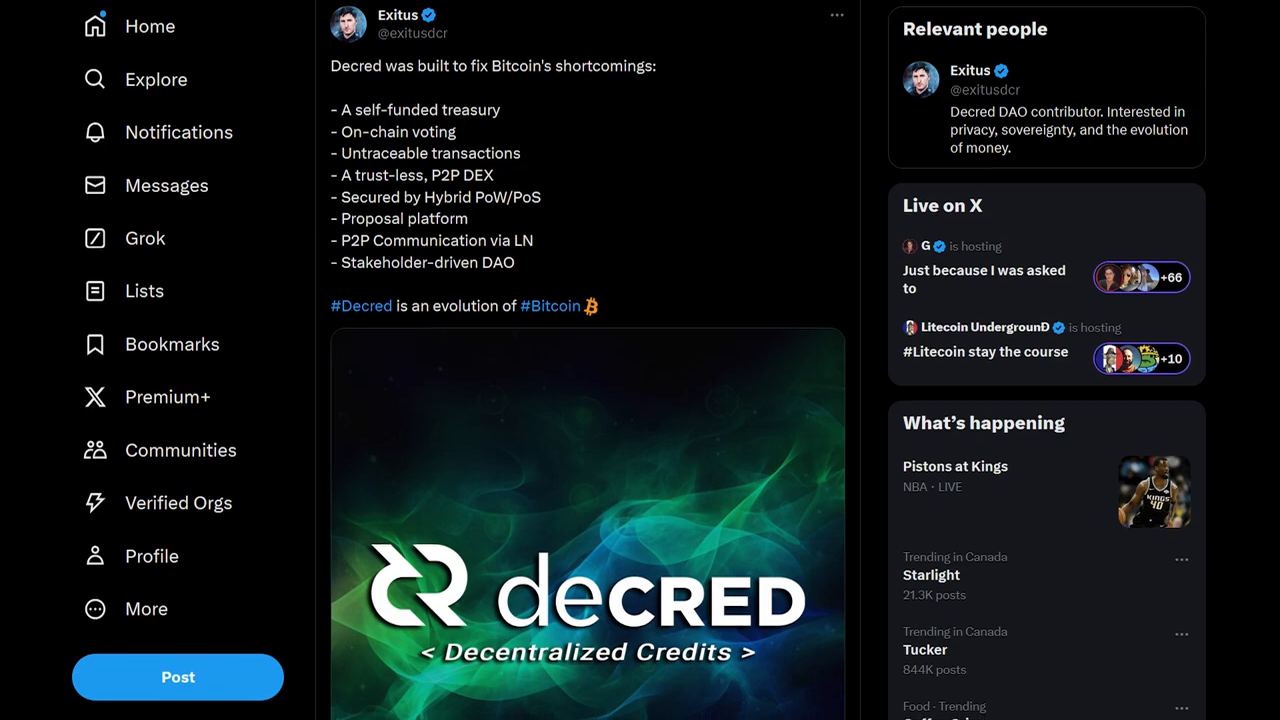
{"action": "scroll", "scroll_direction": "down", "scroll_amount": 3}
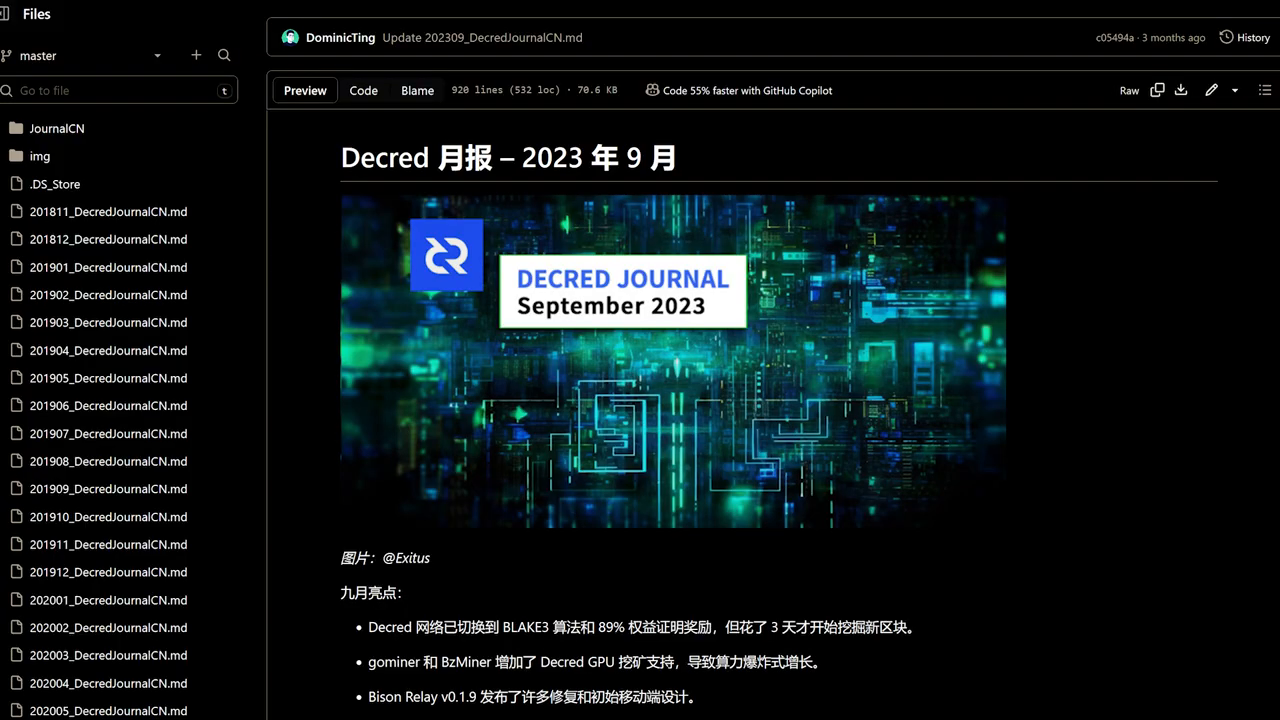
{"action": "scroll", "scroll_direction": "down", "scroll_amount": 3}
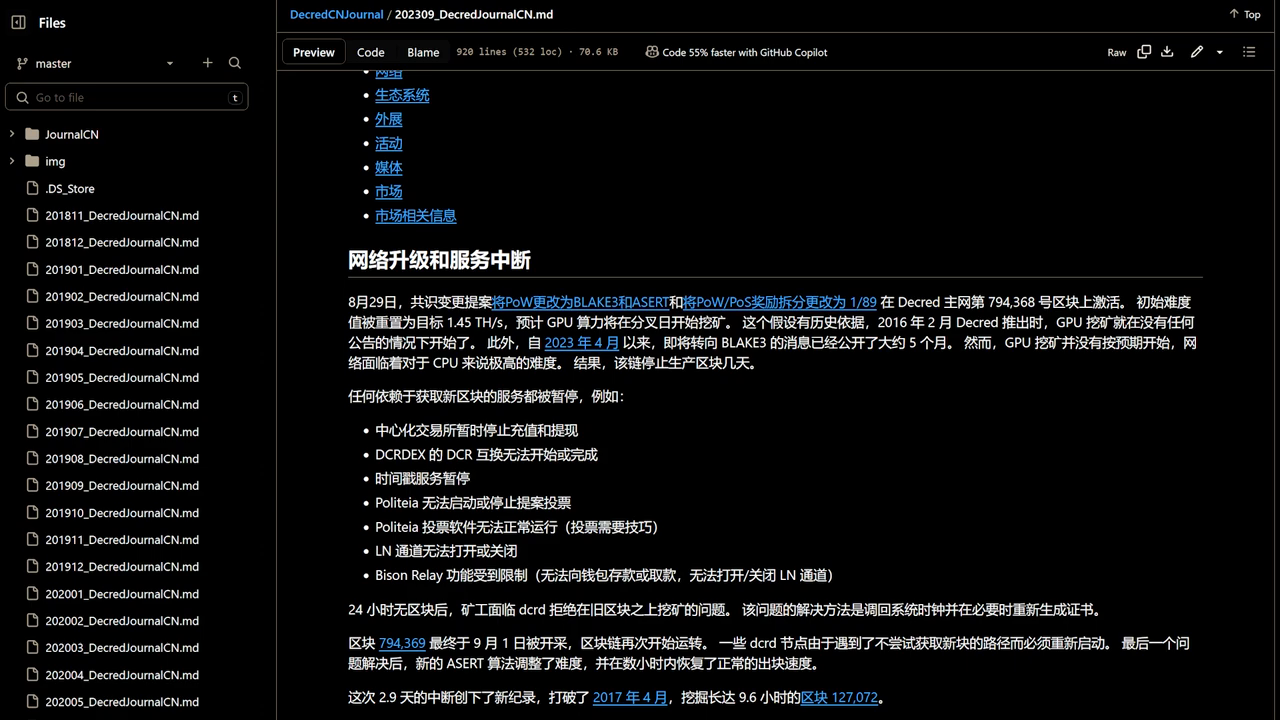